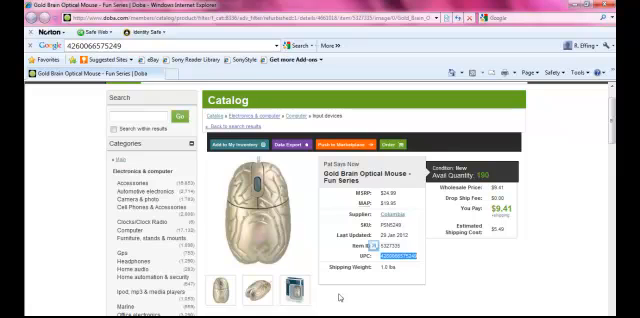
mouse_move(349, 298)
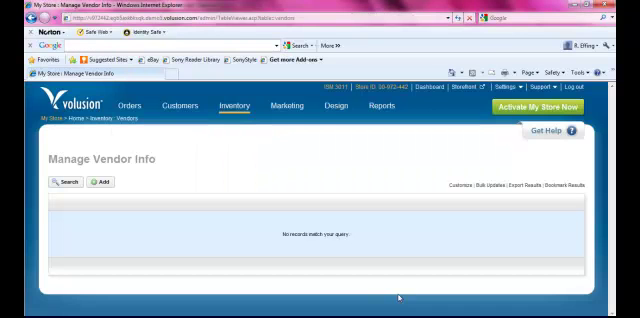
left_click(233, 106)
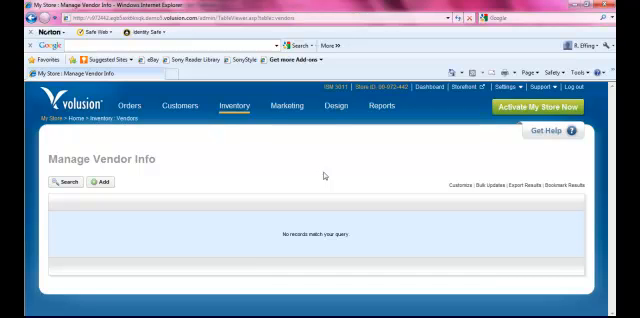
mouse_move(152, 187)
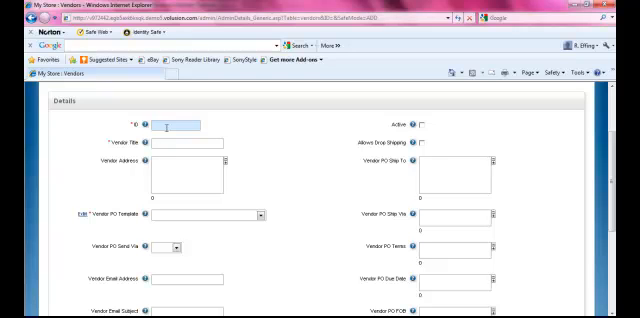
Enter vendor ID 01 and title DOBA, and choose the PO_To_Vendor.asp template
type("01")
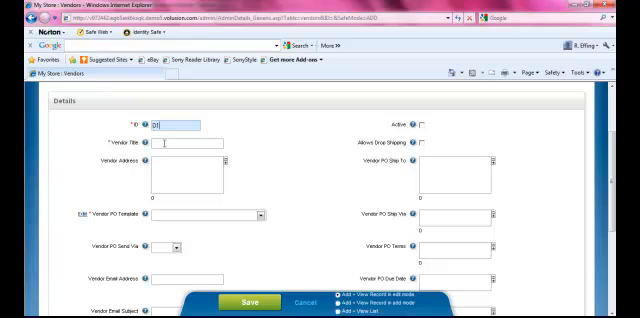
type("DOB")
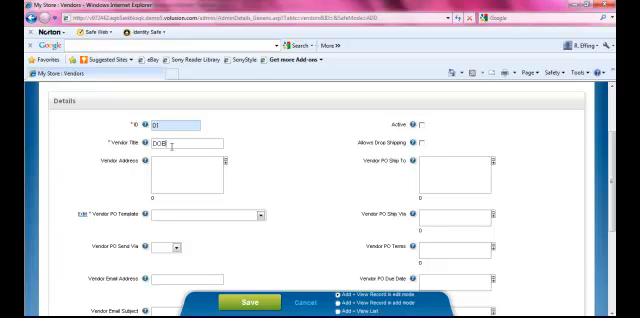
type("a")
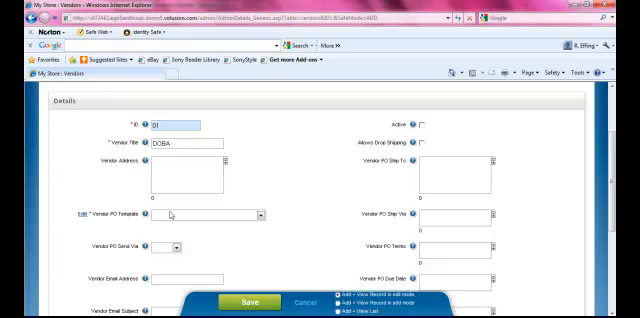
left_click(256, 214)
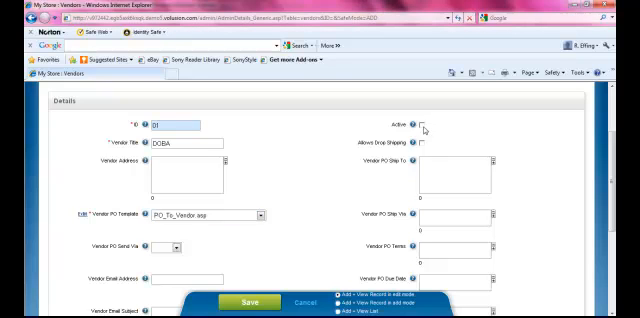
Mark DOBA active with drop shipping, send purchase orders by e-mail to Doba, and save
left_click(428, 117)
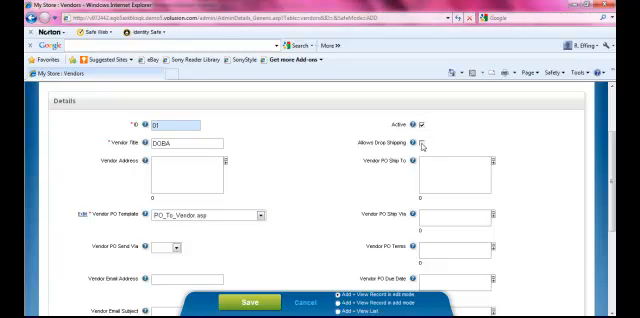
left_click(430, 141)
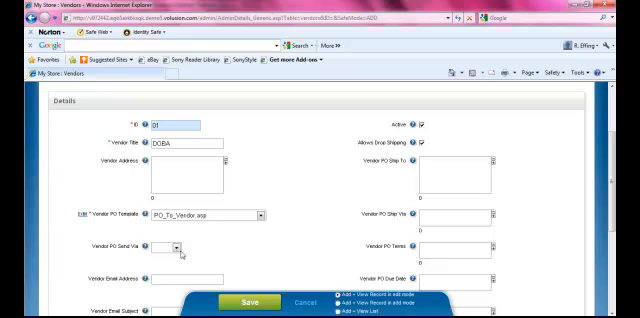
left_click(178, 248)
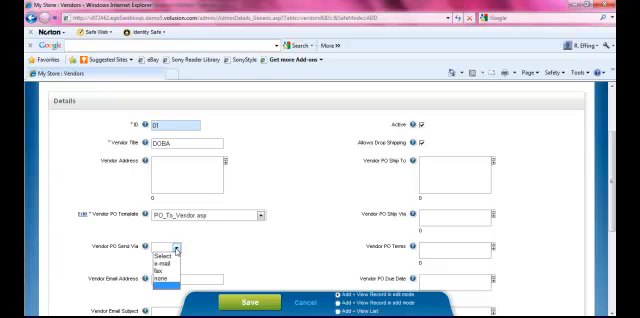
mouse_move(163, 265)
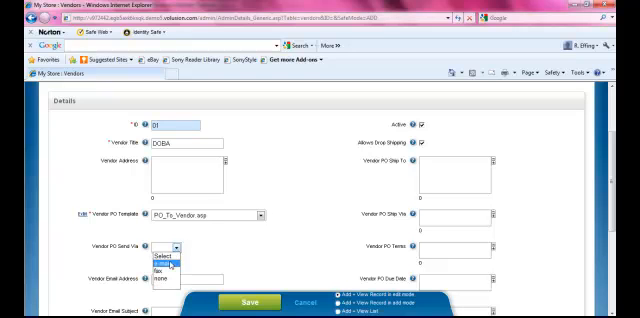
left_click(163, 265)
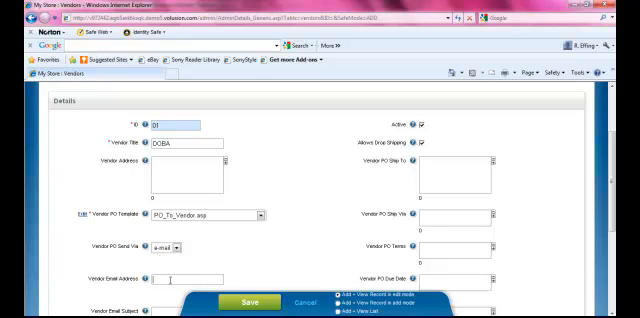
type("D")
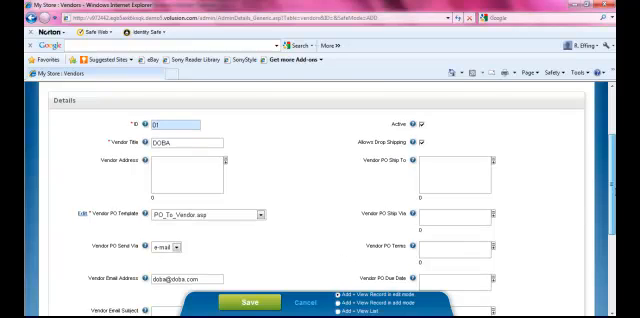
scroll("down", 3)
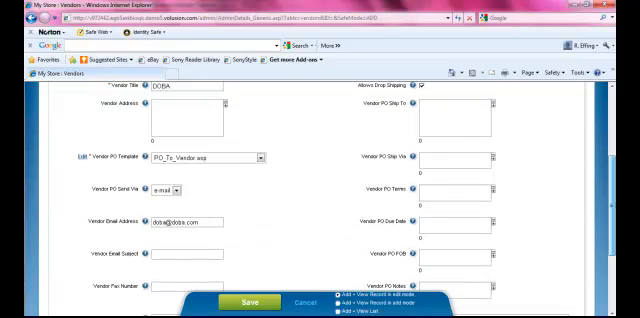
scroll("down", 3)
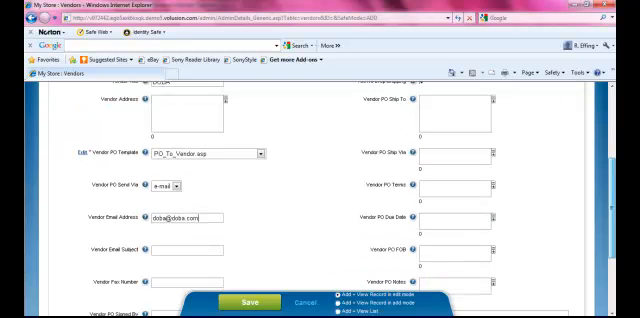
scroll("down", 3)
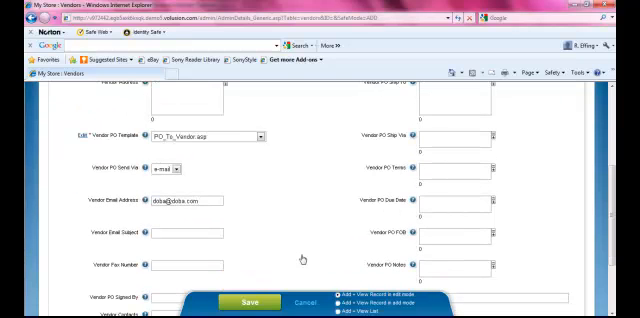
left_click(256, 302)
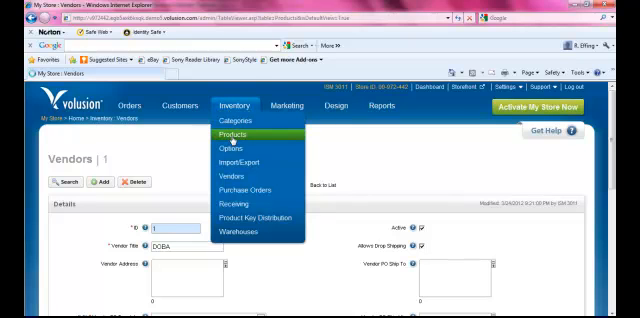
Open the USB Brain Mouse product ACA01 and expand its Vendor Rules panel
left_click(235, 133)
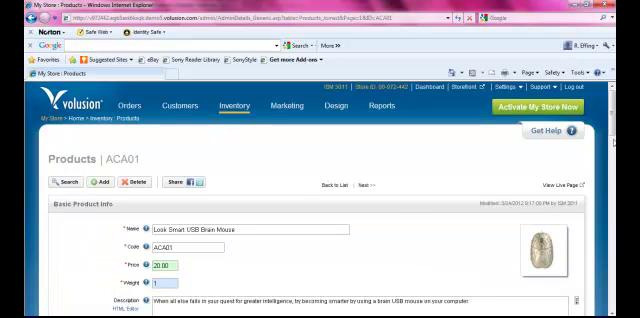
scroll("down", 3)
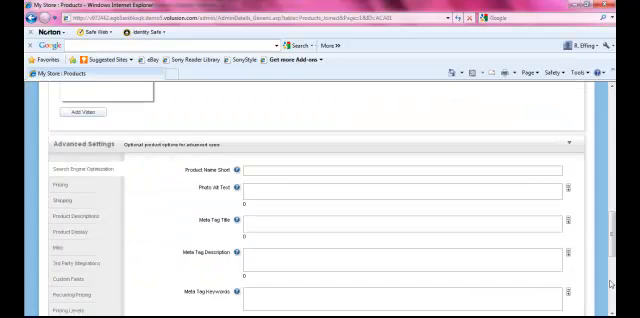
scroll("down", 3)
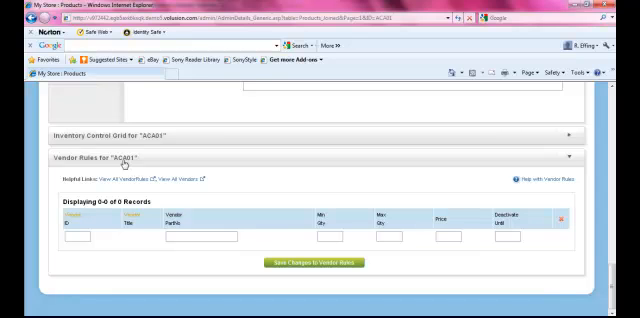
left_click(78, 237)
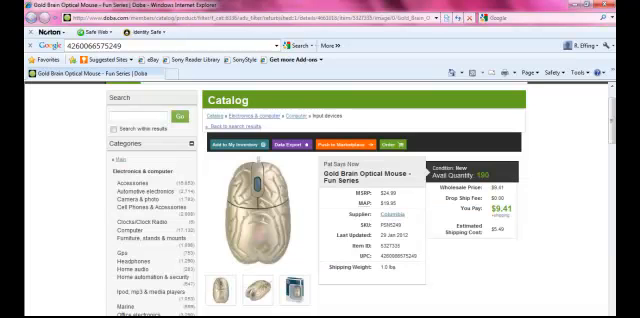
double_click(405, 262)
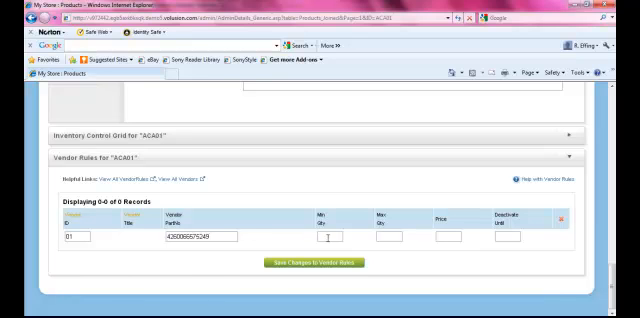
type("5")
type("15")
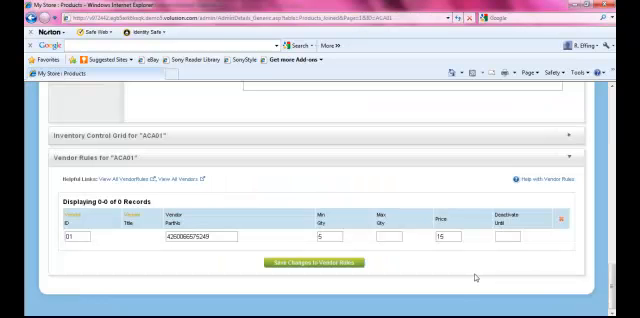
left_click(448, 238)
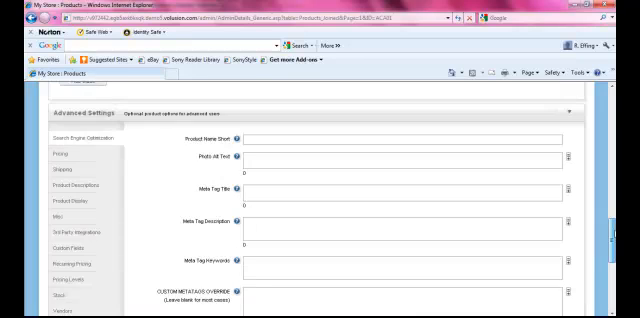
View ACA01's Stock settings (status -1), then its Vendors settings showing Auto Drop Ship enabled
scroll("down", 3)
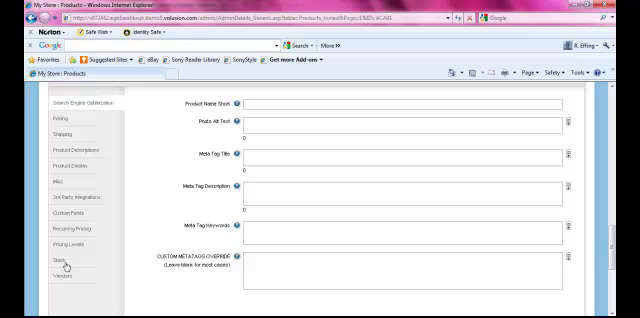
left_click(60, 258)
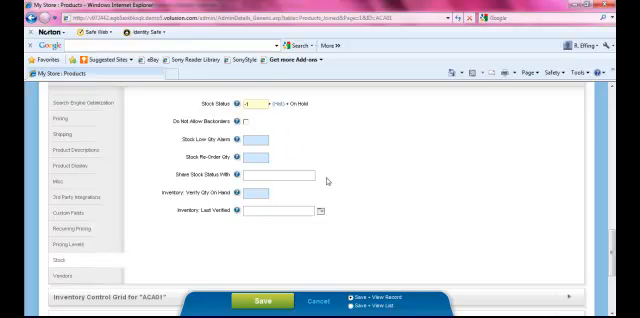
mouse_move(340, 201)
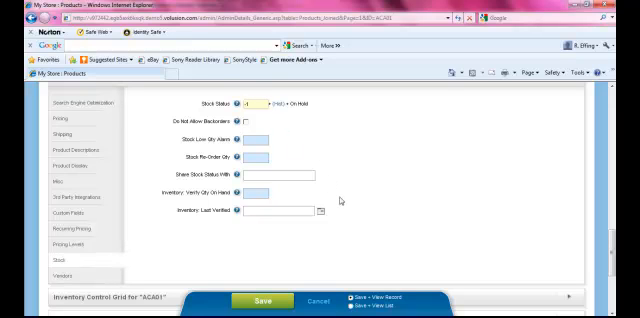
left_click(63, 270)
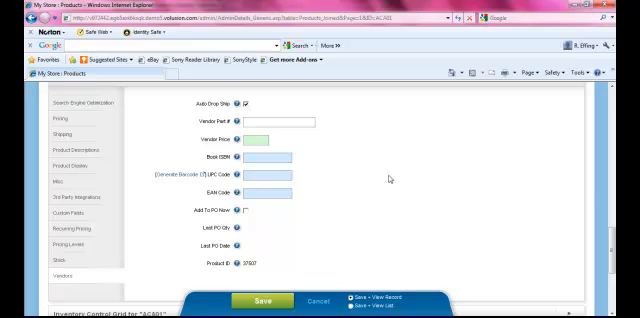
mouse_move(328, 240)
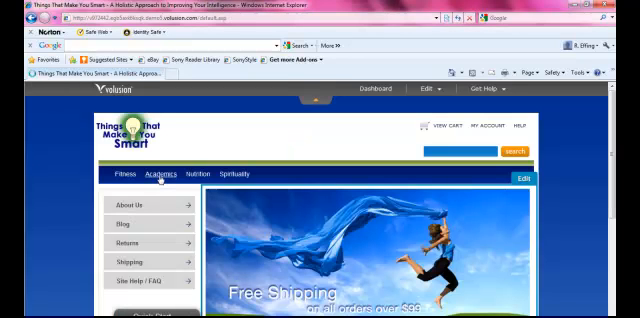
Browse the storefront's Academics category to the Look Smart USB Brain Mouse at $20.00
left_click(161, 173)
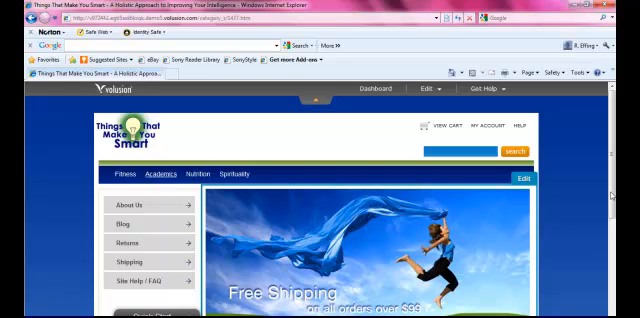
left_click(158, 173)
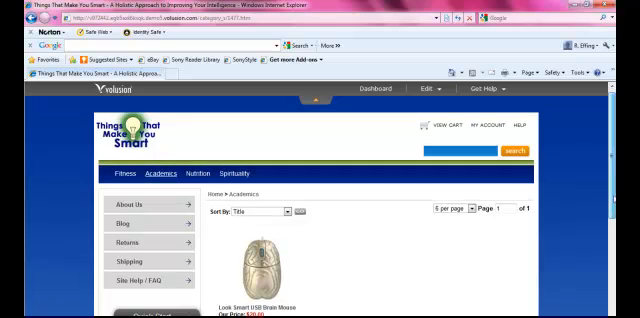
scroll("down", 3)
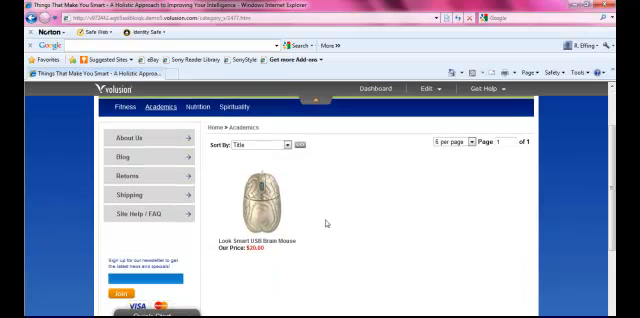